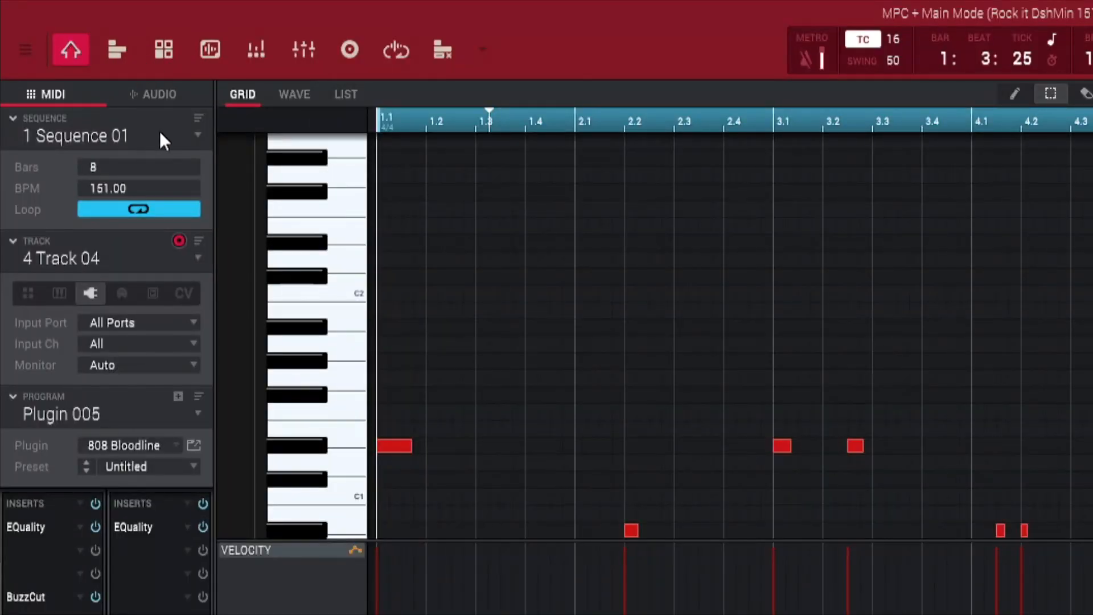
pyautogui.moveTo(117, 54)
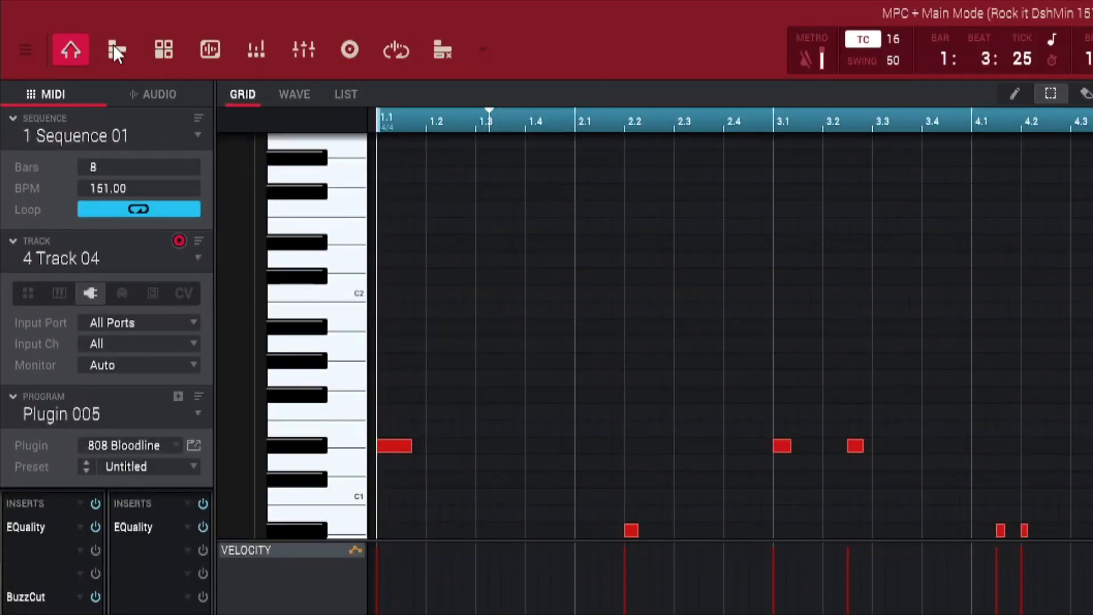